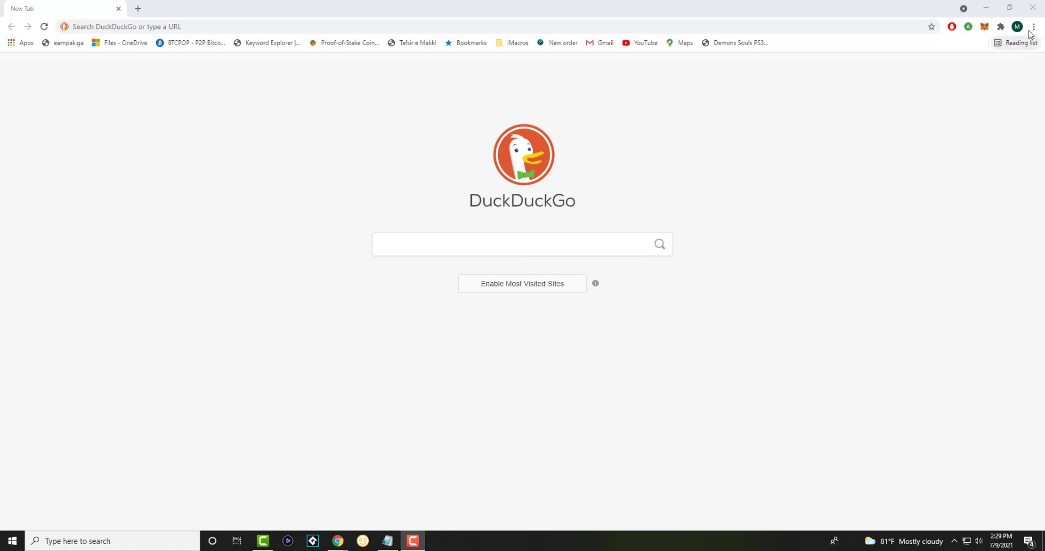
- Go to Chrome Settings through the three-dot browser menu
{"action": "left_click", "coordinate": [1033, 27]}
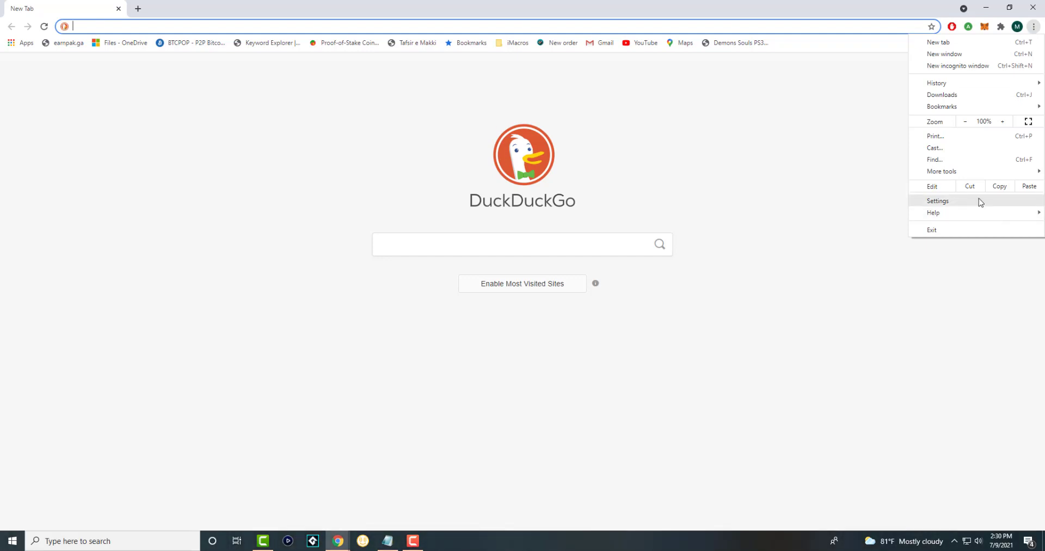
{"action": "left_click", "coordinate": [937, 200]}
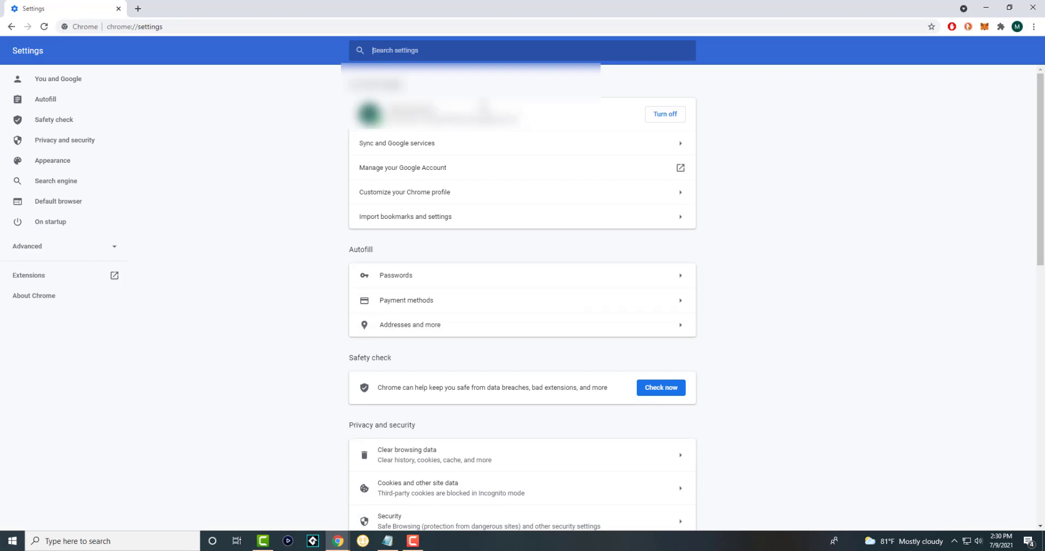
- Search settings for 'search en' and go to Manage search engines
{"action": "type", "text": "search en"}
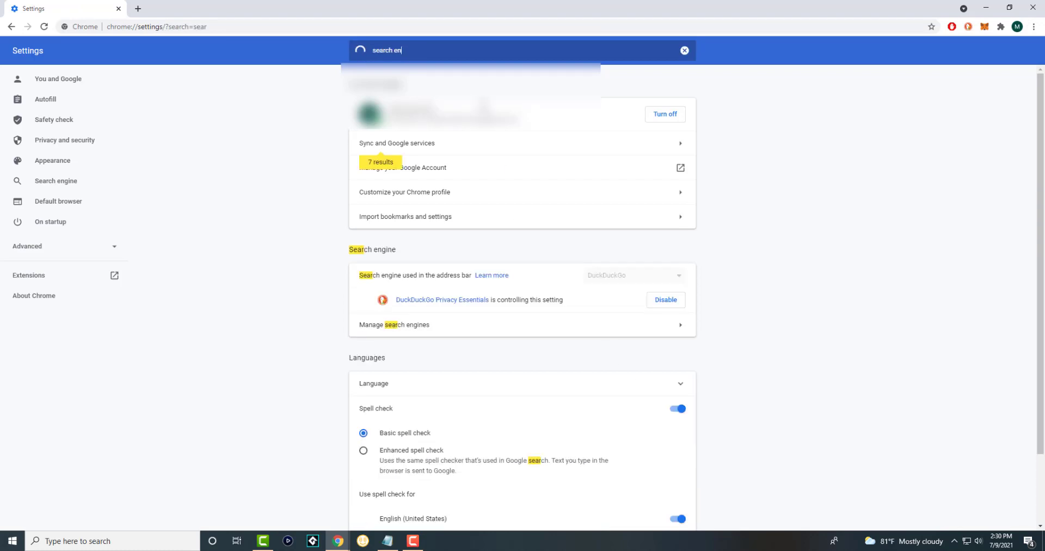
{"action": "type", "text": "en"}
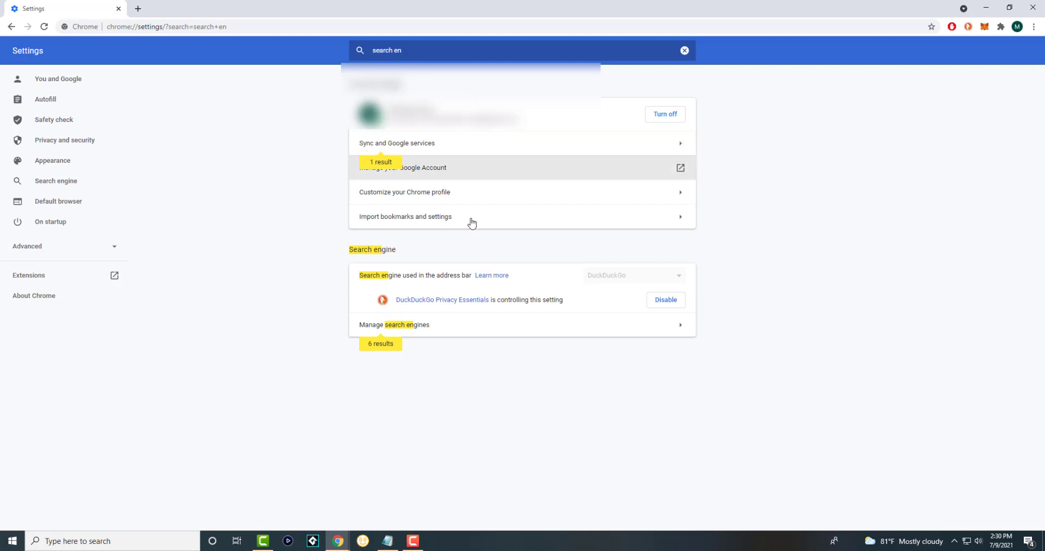
{"action": "mouse_move", "coordinate": [586, 276]}
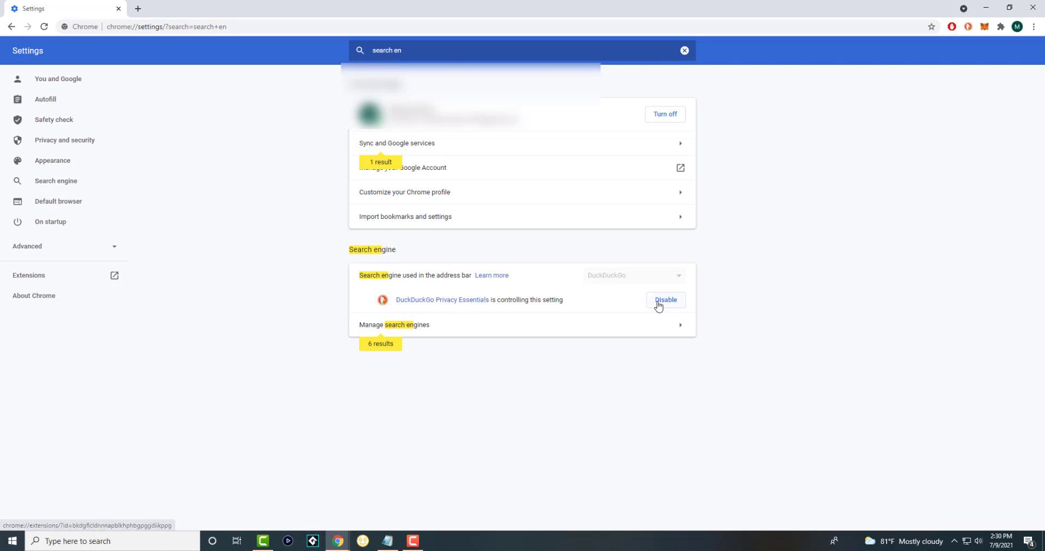
{"action": "mouse_move", "coordinate": [564, 312]}
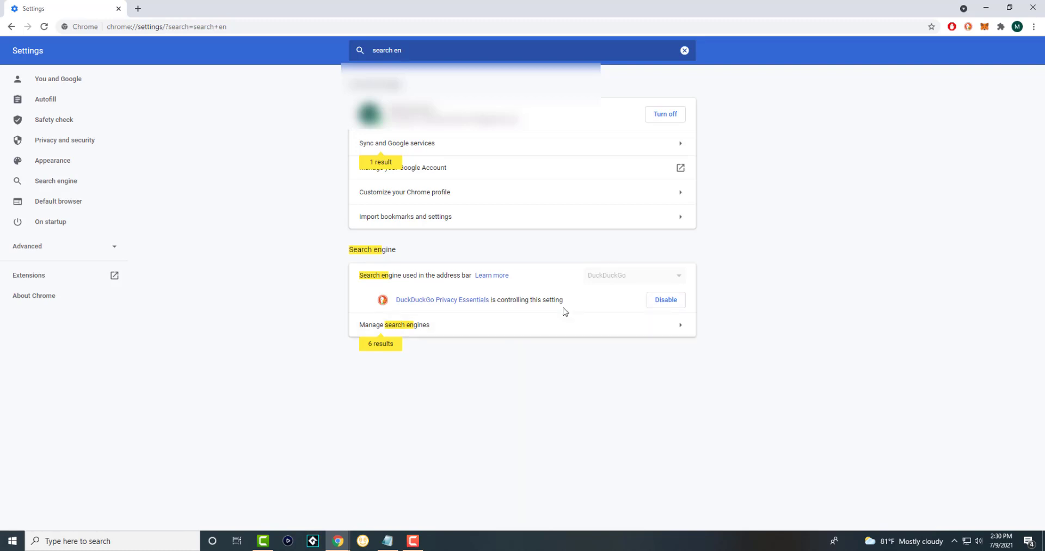
{"action": "left_click", "coordinate": [394, 323]}
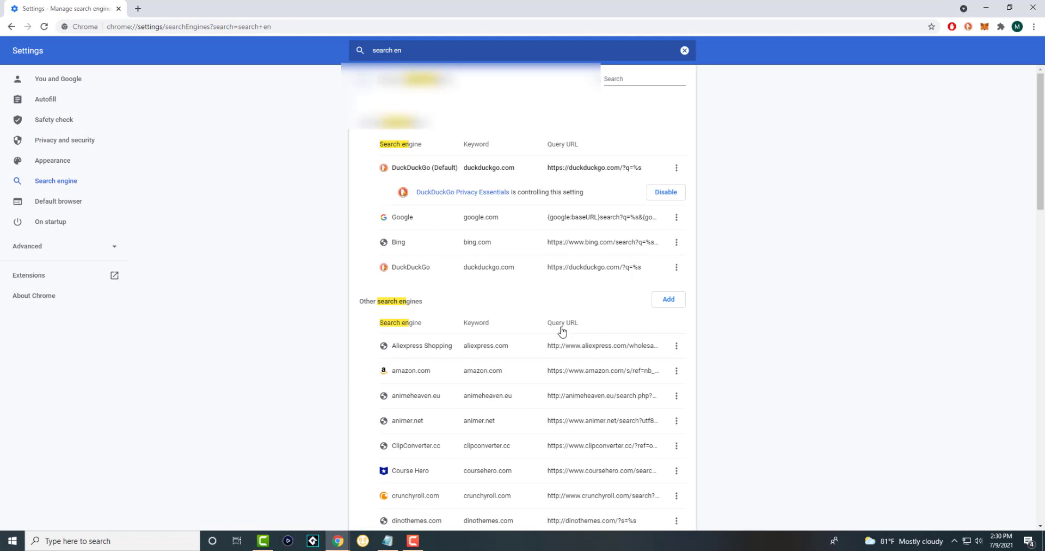
{"action": "mouse_move", "coordinate": [649, 202]}
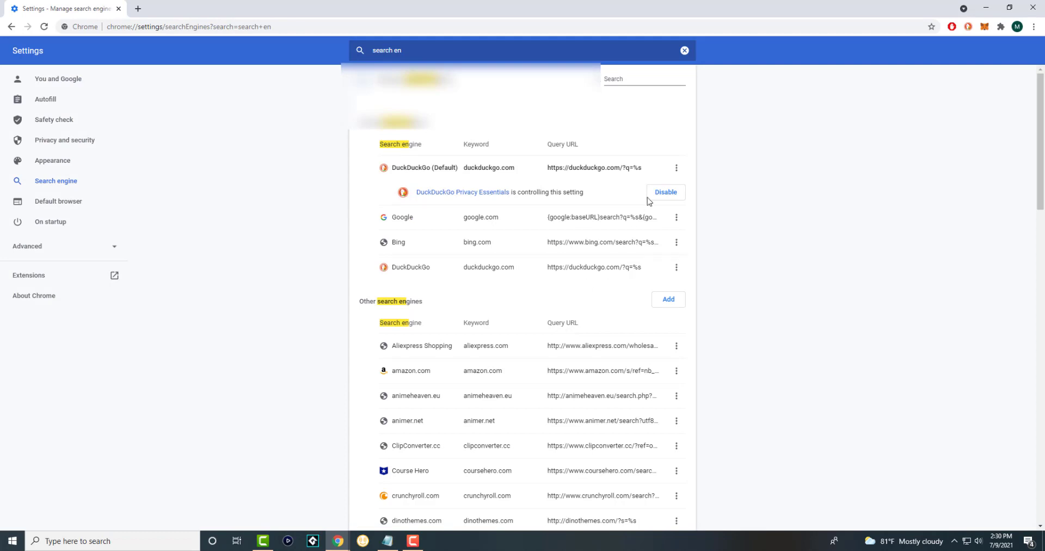
{"action": "mouse_move", "coordinate": [676, 216]}
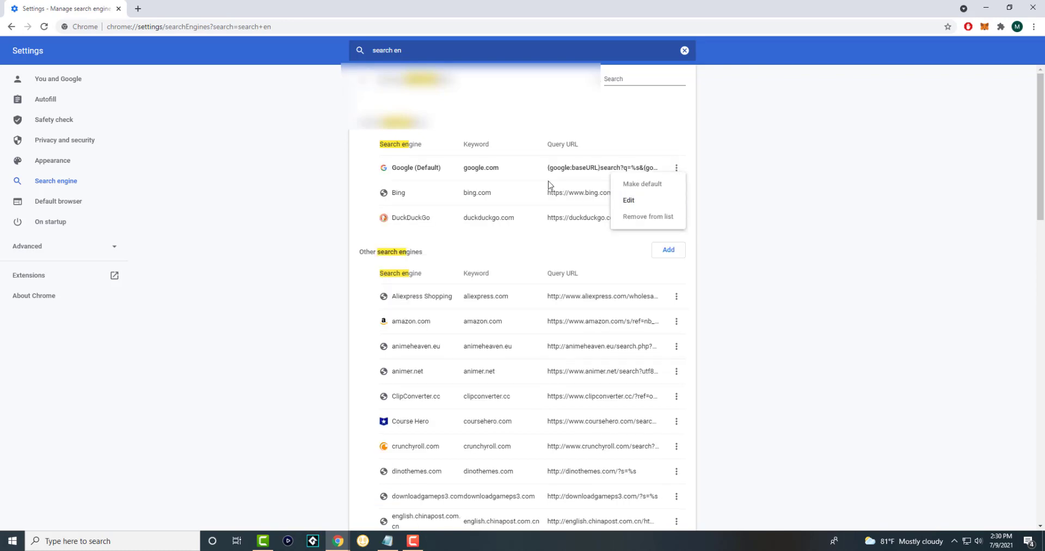
- Return to the Search engine section after disabling the DuckDuckGo extension's control
{"action": "left_click", "coordinate": [11, 27]}
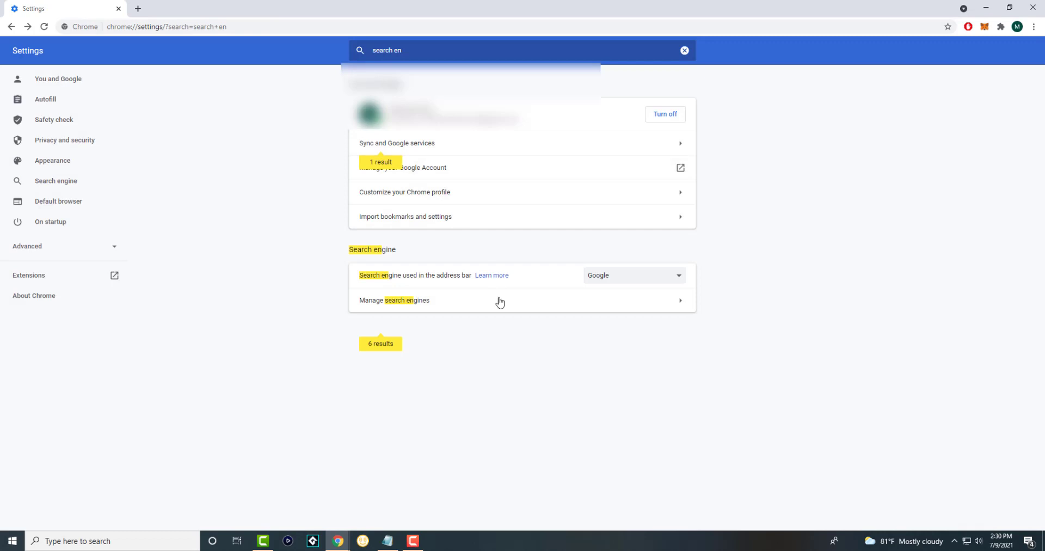
- Pick DuckDuckGo twice in the 'Search engine used in the address bar' dropdown
{"action": "left_click", "coordinate": [633, 275]}
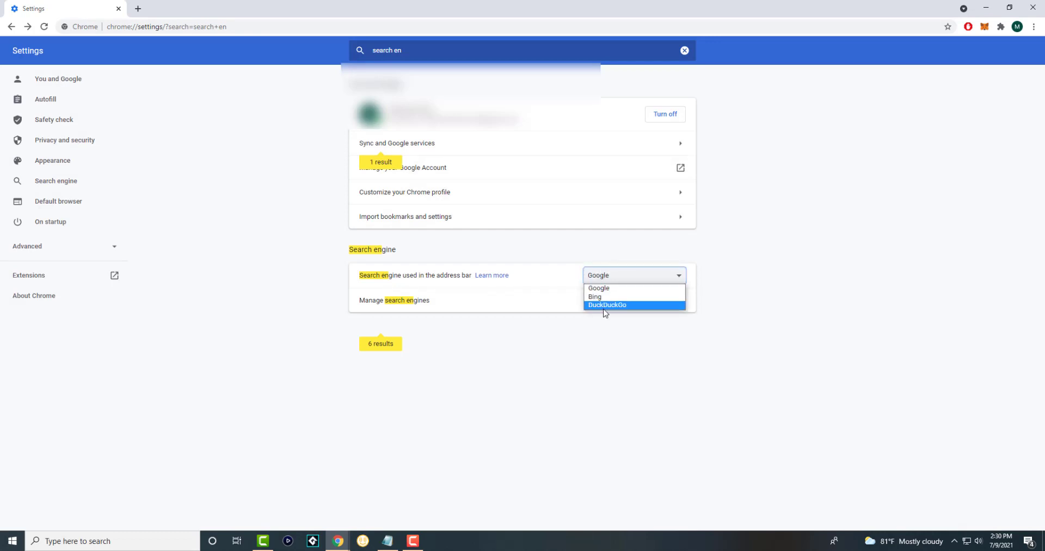
{"action": "left_click", "coordinate": [608, 305]}
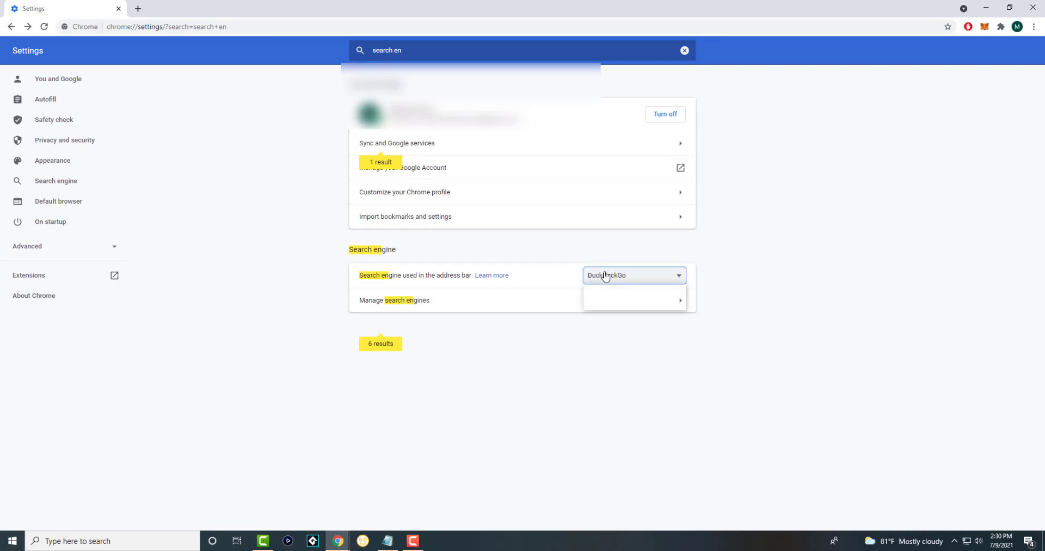
{"action": "left_click", "coordinate": [632, 275]}
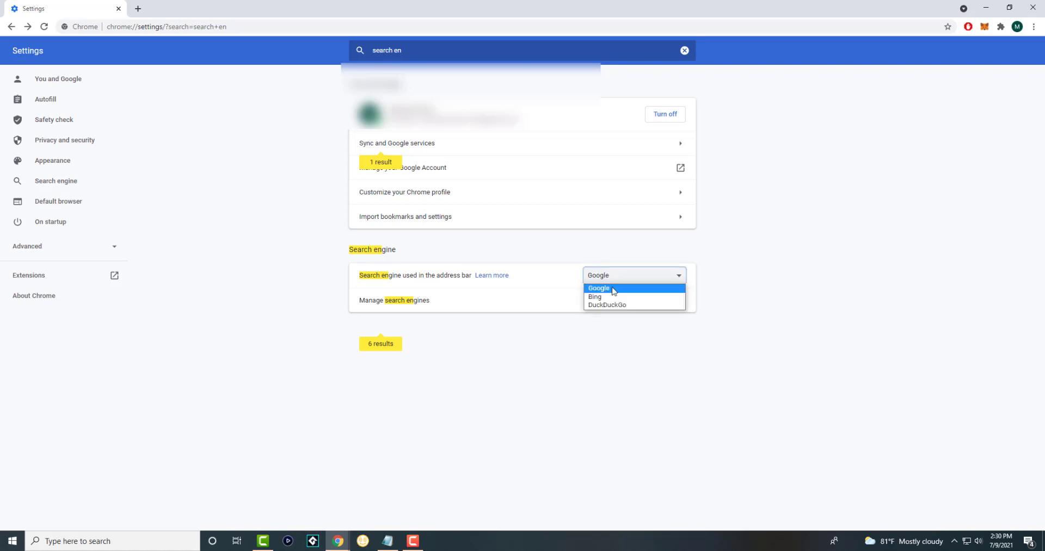
{"action": "left_click", "coordinate": [606, 304]}
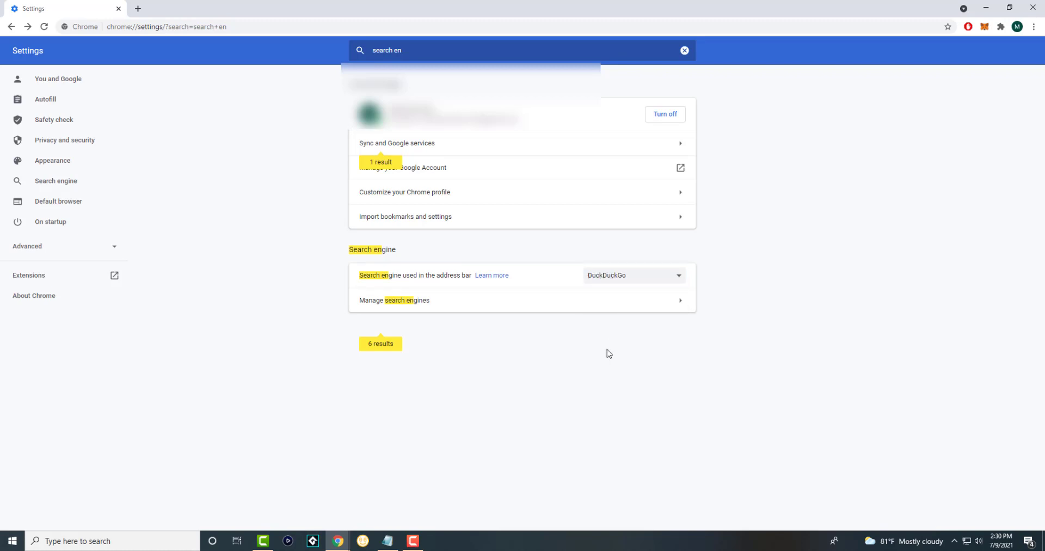